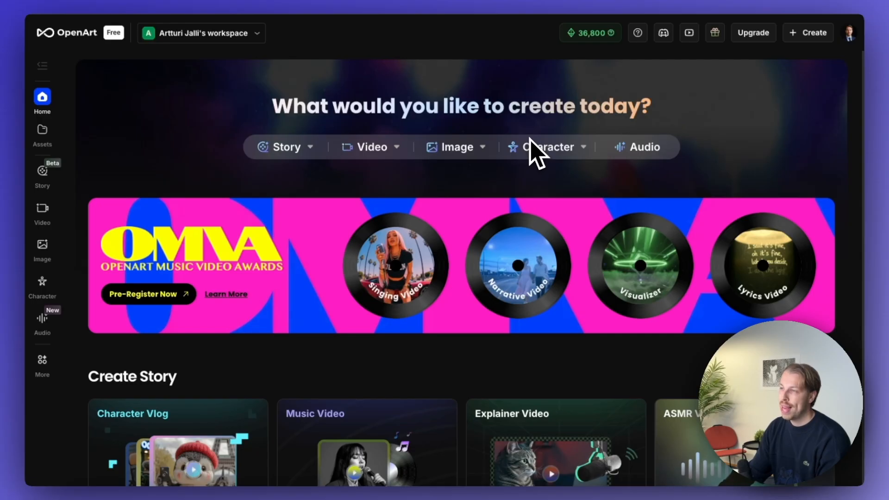
{"action": "mouse_move", "coordinate": [159, 109]}
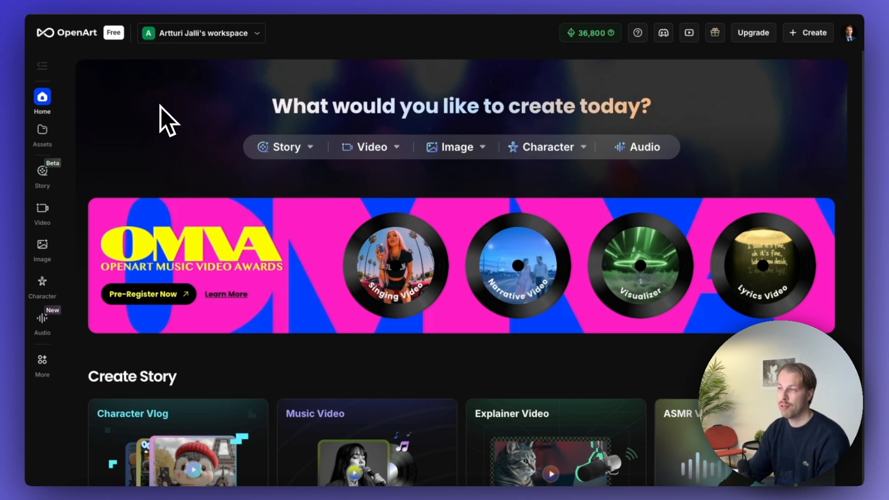
{"action": "mouse_move", "coordinate": [60, 294]}
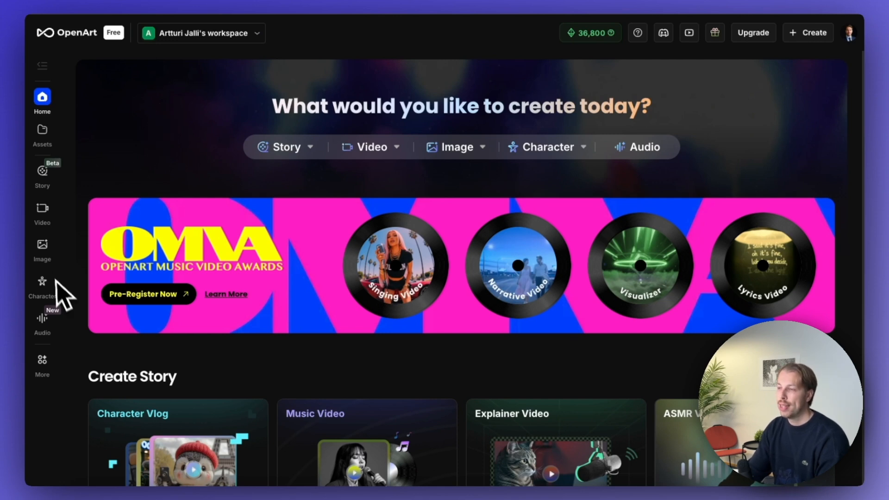
- Switch to the Lip-Sync Video tool, choose the OmniHuman model, and clear the existing speaker image
{"action": "left_click", "coordinate": [43, 208]}
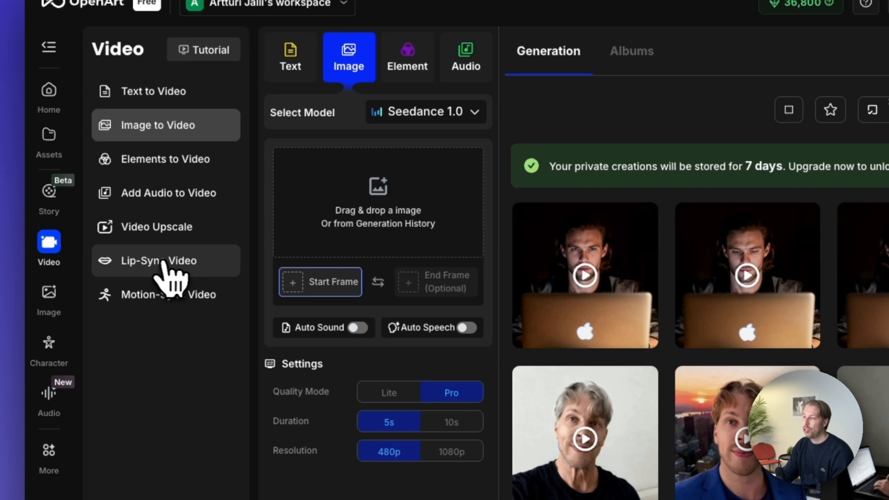
{"action": "left_click", "coordinate": [157, 261]}
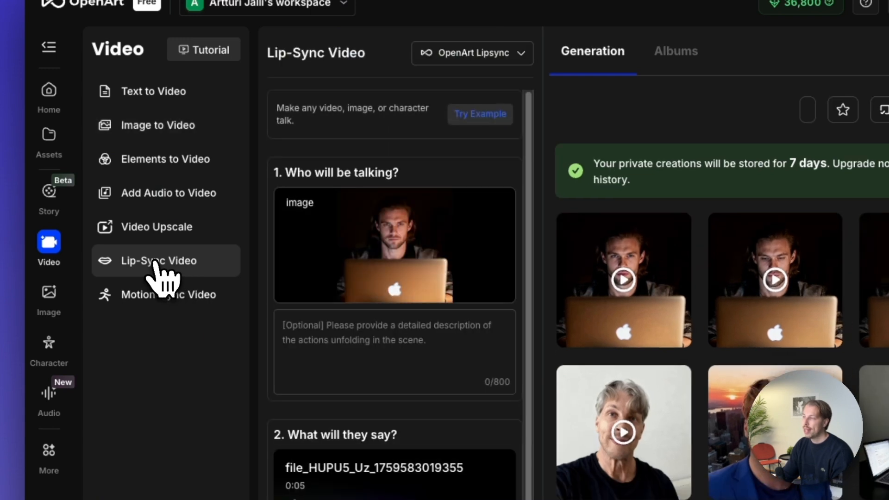
{"action": "left_click", "coordinate": [472, 53]}
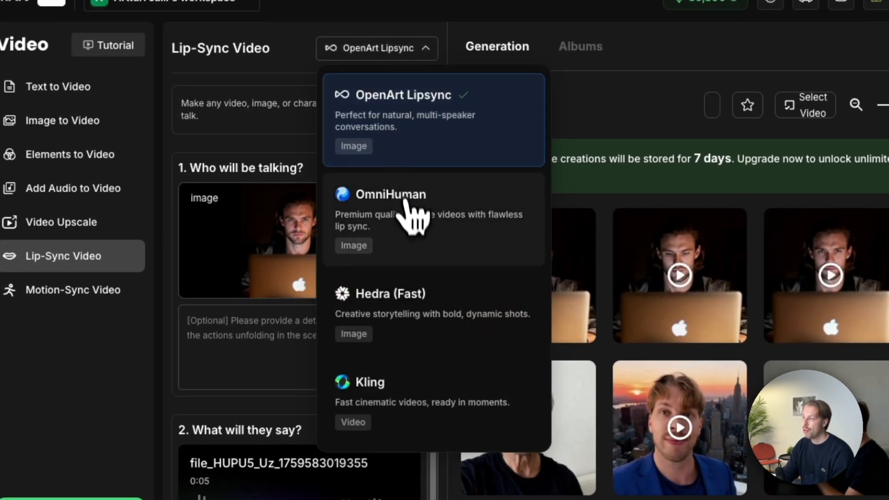
{"action": "left_click", "coordinate": [391, 194]}
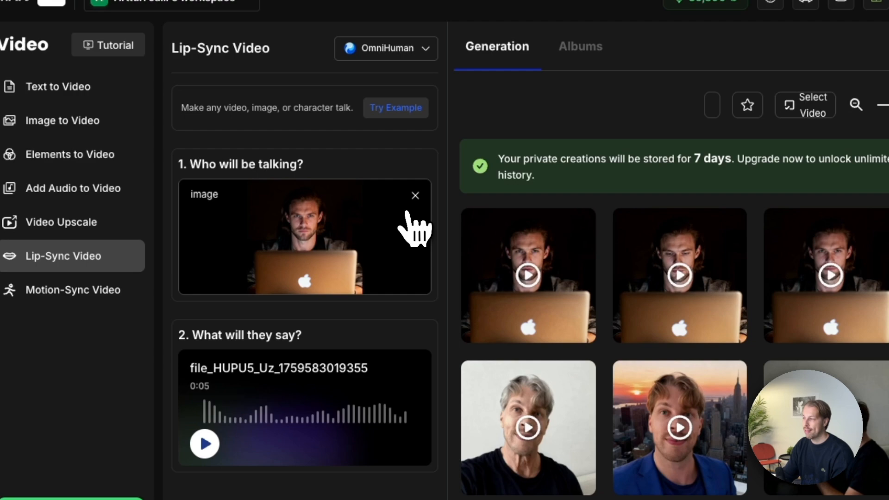
{"action": "left_click", "coordinate": [415, 195]}
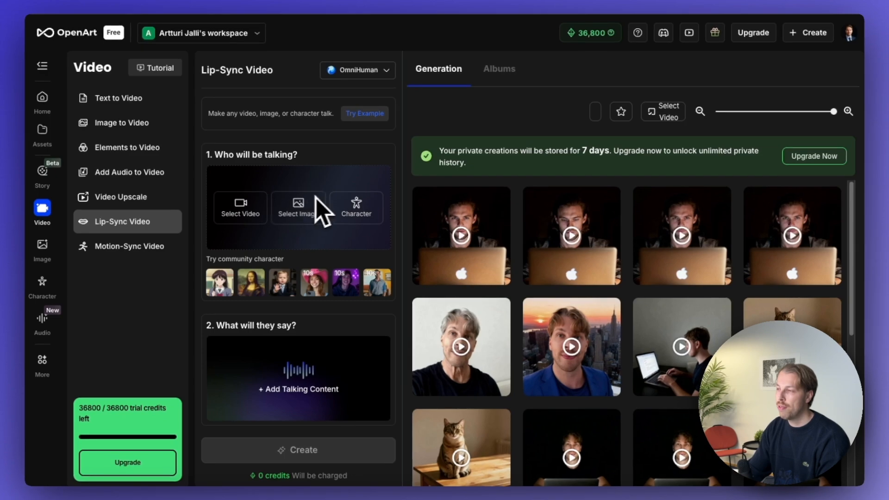
{"action": "mouse_move", "coordinate": [322, 206]}
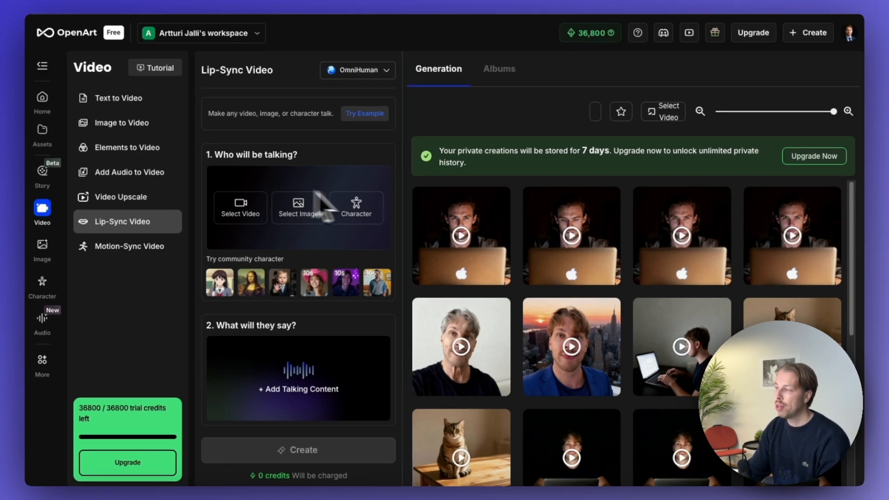
- Choose the man-at-laptop photo as the OmniHuman speaker image
{"action": "left_click", "coordinate": [298, 207]}
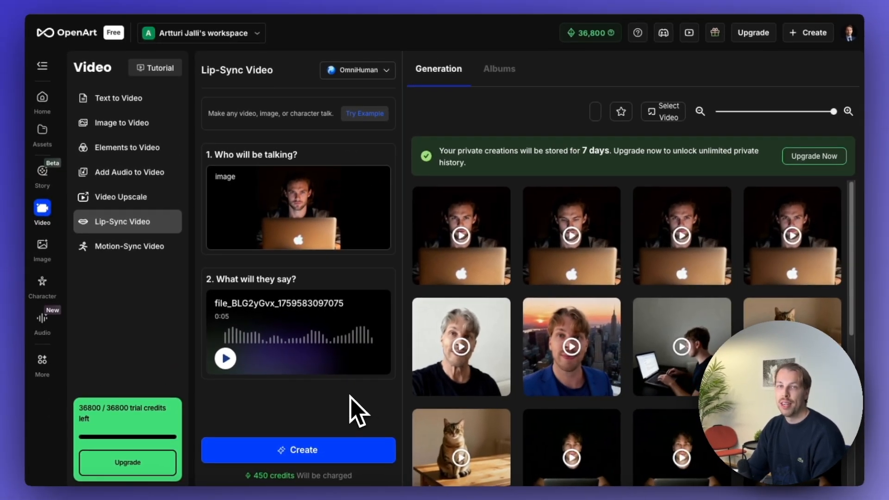
{"action": "mouse_move", "coordinate": [330, 425]}
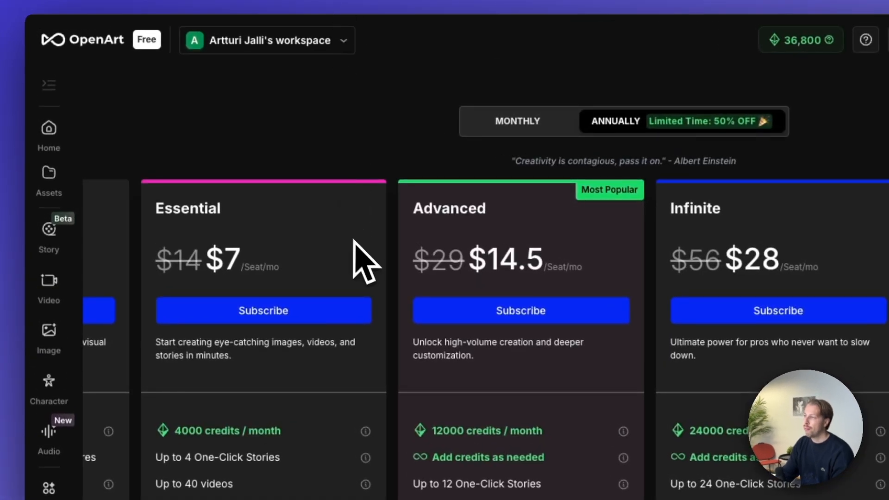
- Switch the OpenArt plans to monthly billing and highlight the Essential monthly price
{"action": "scroll", "scroll_direction": "down", "scroll_amount": 3}
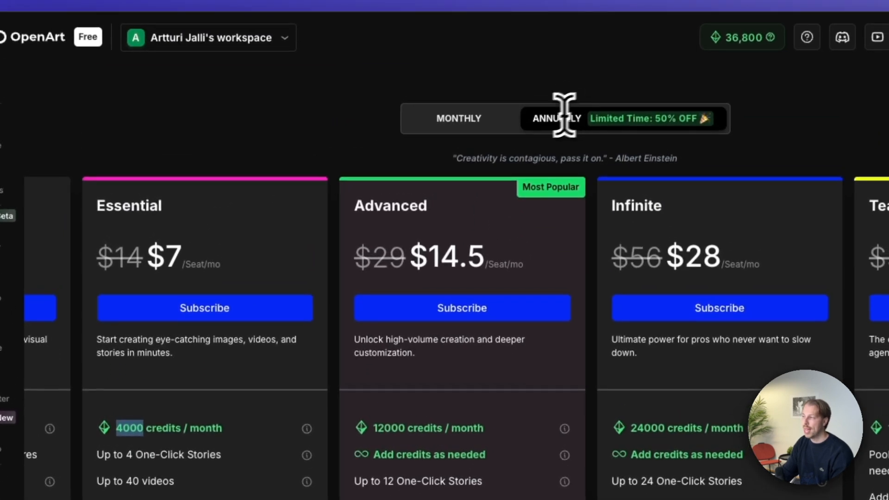
{"action": "left_click", "coordinate": [458, 119]}
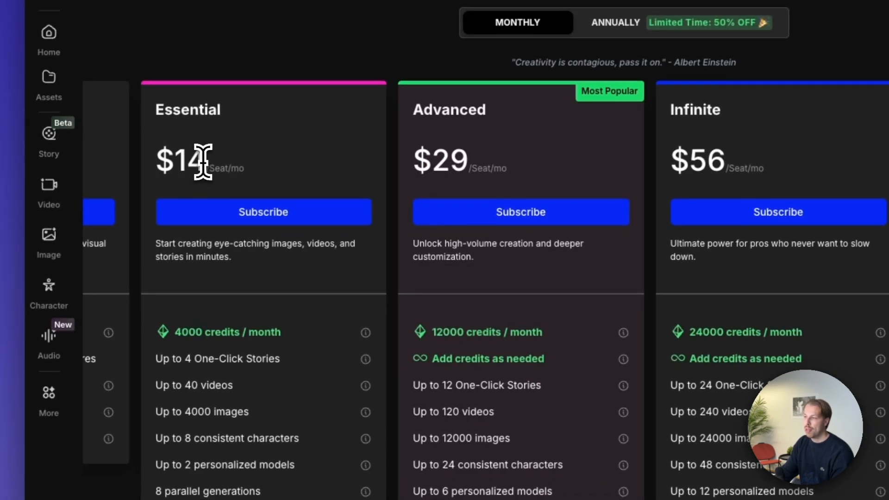
{"action": "double_click", "coordinate": [187, 161]}
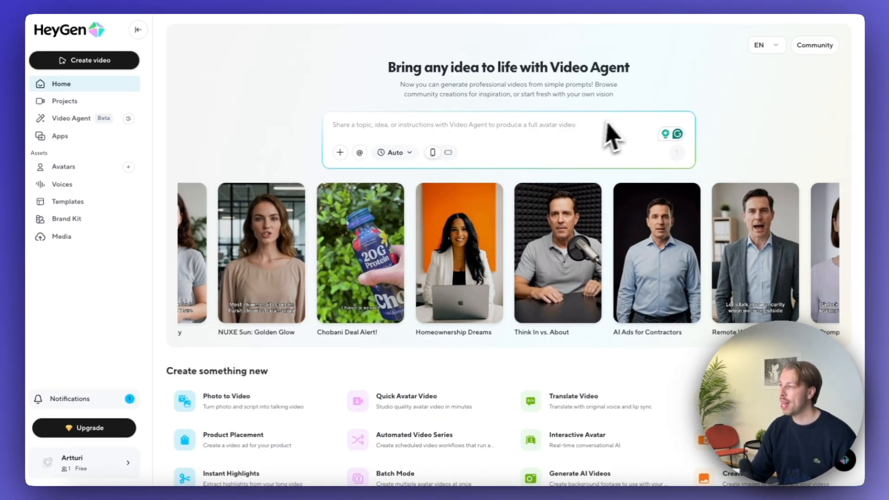
{"action": "mouse_move", "coordinate": [642, 104]}
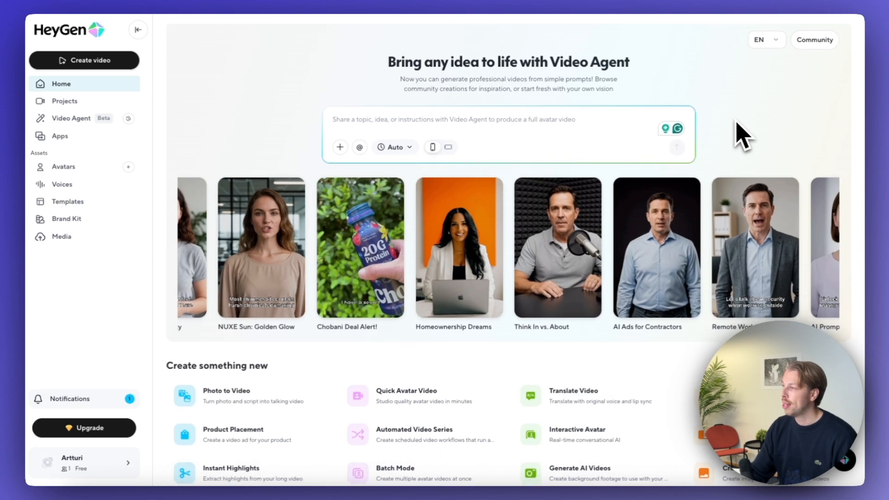
{"action": "scroll", "scroll_direction": "down", "scroll_amount": 3}
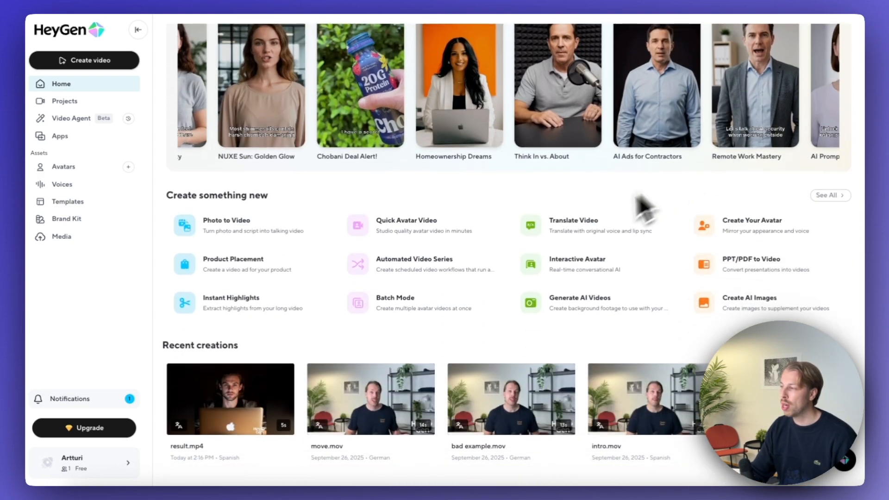
- Start a video translation using Hyper-Realistic Translation with lip-sync and voice
{"action": "left_click", "coordinate": [573, 225]}
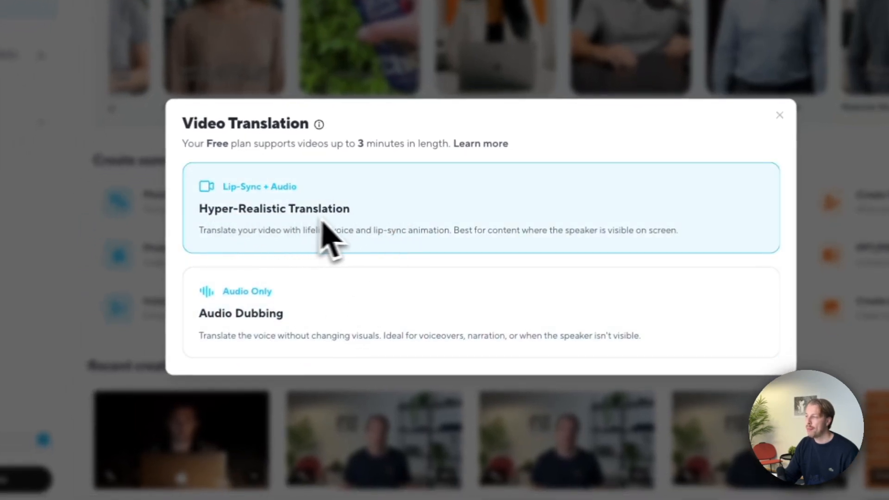
{"action": "left_click", "coordinate": [274, 217]}
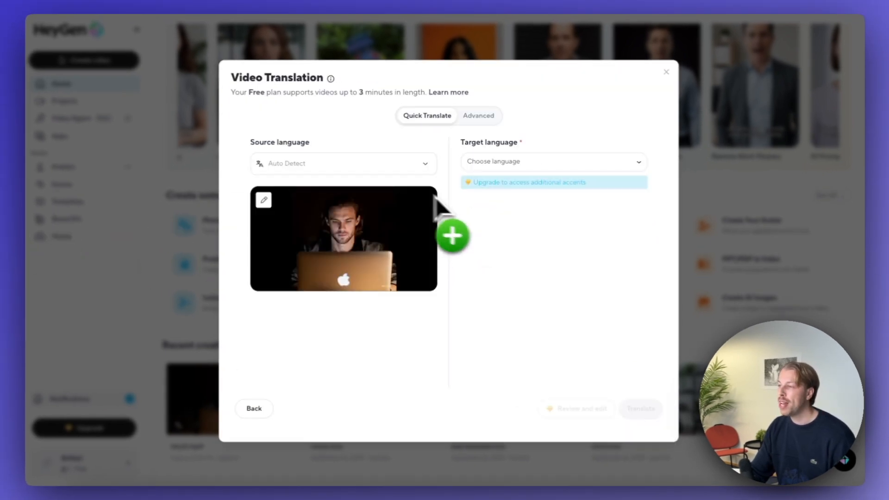
{"action": "mouse_move", "coordinate": [379, 263]}
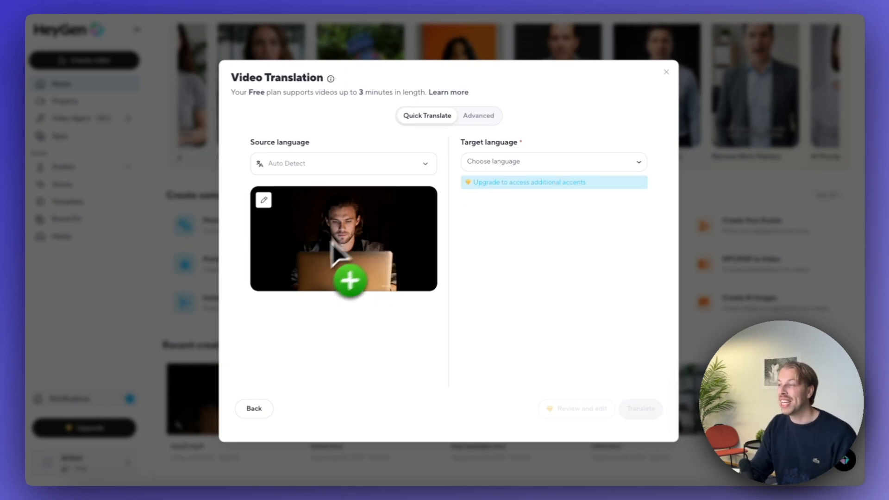
- Set Spanish as the target language and start the translation
{"action": "left_click", "coordinate": [553, 161]}
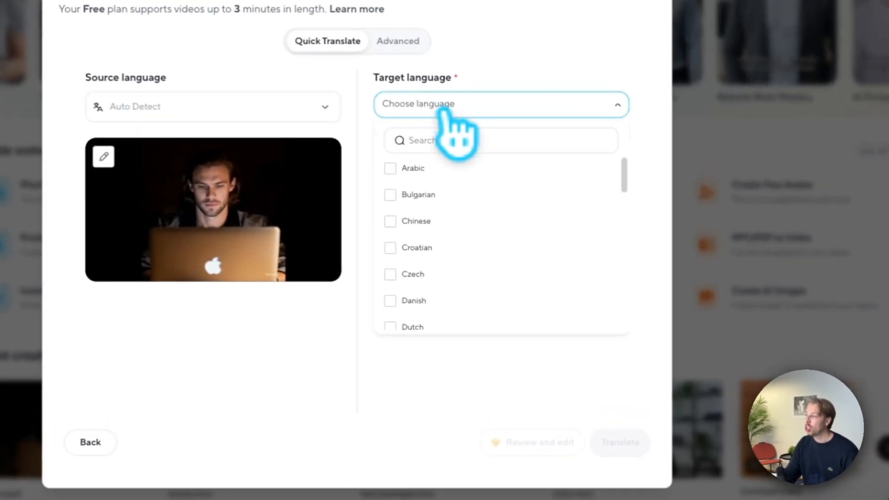
{"action": "type", "text": "s"}
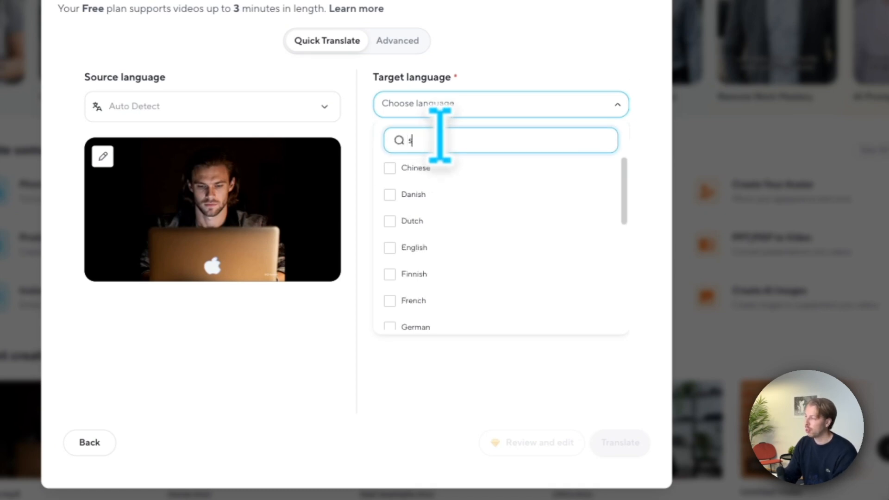
{"action": "left_click", "coordinate": [389, 167]}
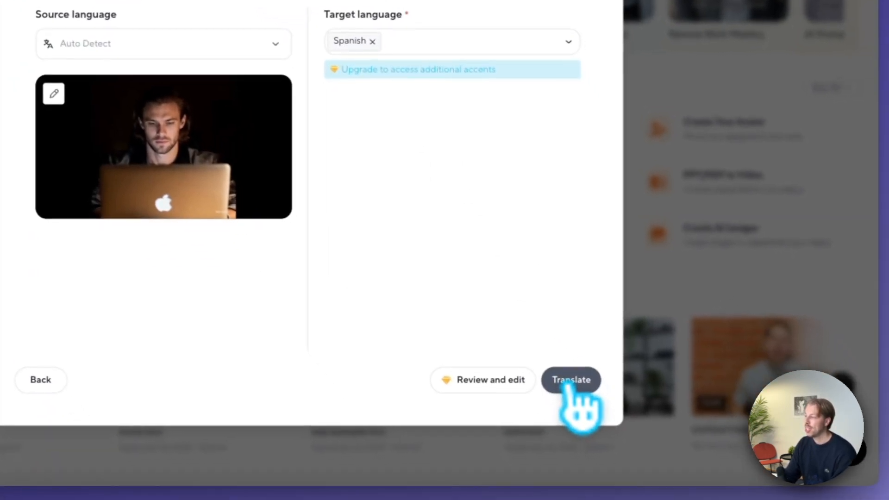
{"action": "left_click", "coordinate": [570, 379]}
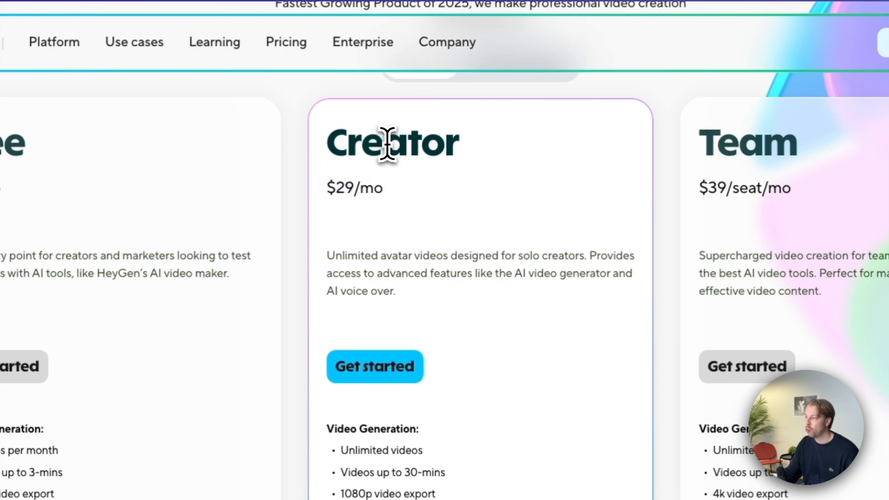
- Scroll through the Free, Creator and Team plan features on HeyGen's pricing page
{"action": "scroll", "scroll_direction": "down", "scroll_amount": 3}
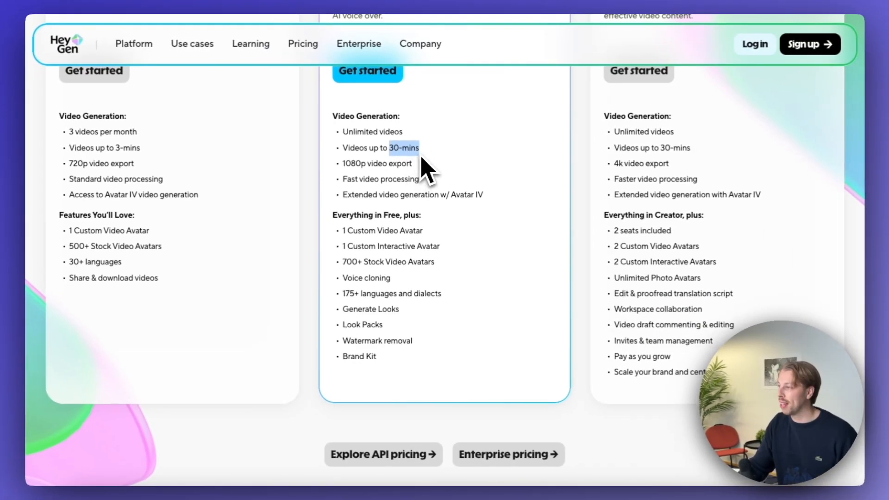
{"action": "scroll", "scroll_direction": "up", "scroll_amount": 3}
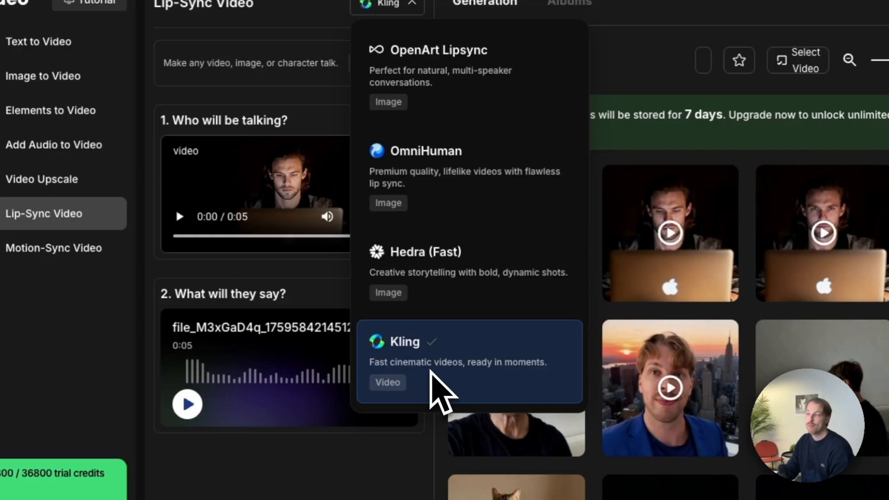
- Choose Kling as the lip-sync model in OpenArt
{"action": "left_click", "coordinate": [404, 341]}
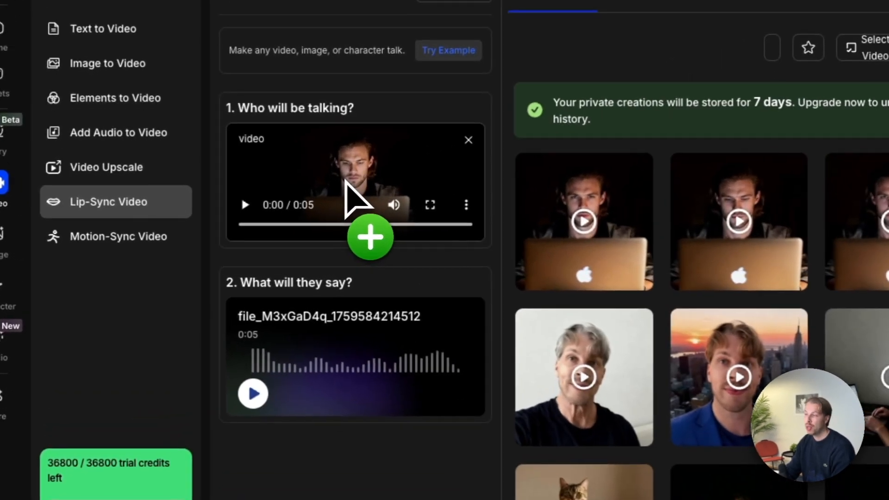
{"action": "mouse_move", "coordinate": [356, 256]}
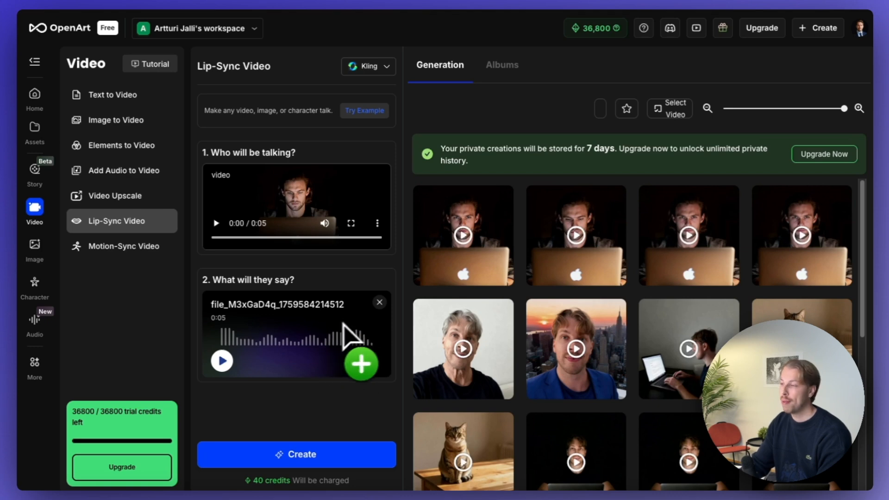
{"action": "mouse_move", "coordinate": [327, 343]}
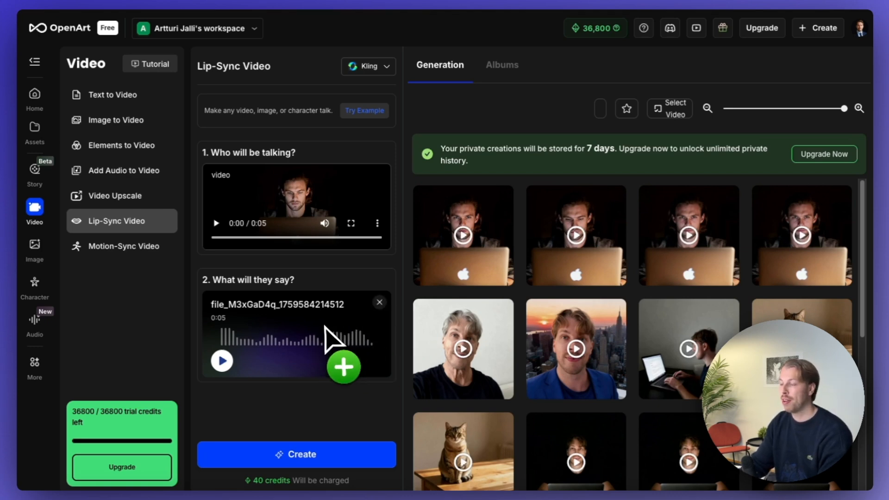